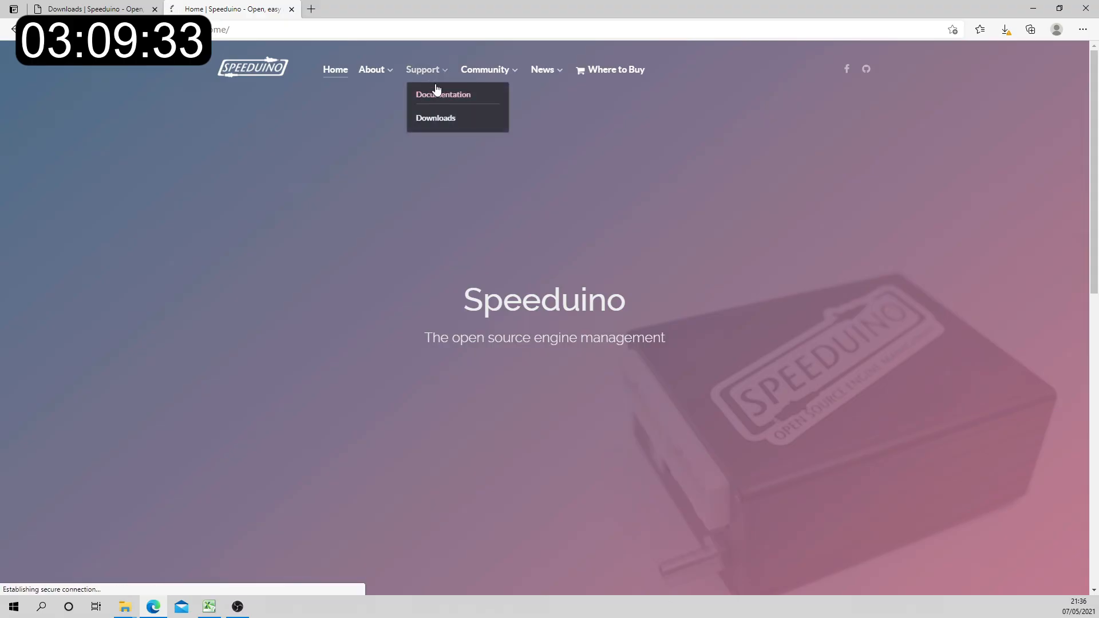
Step: Reach the Speeduino Manual's Introduction page via the Documentation link
click(442, 94)
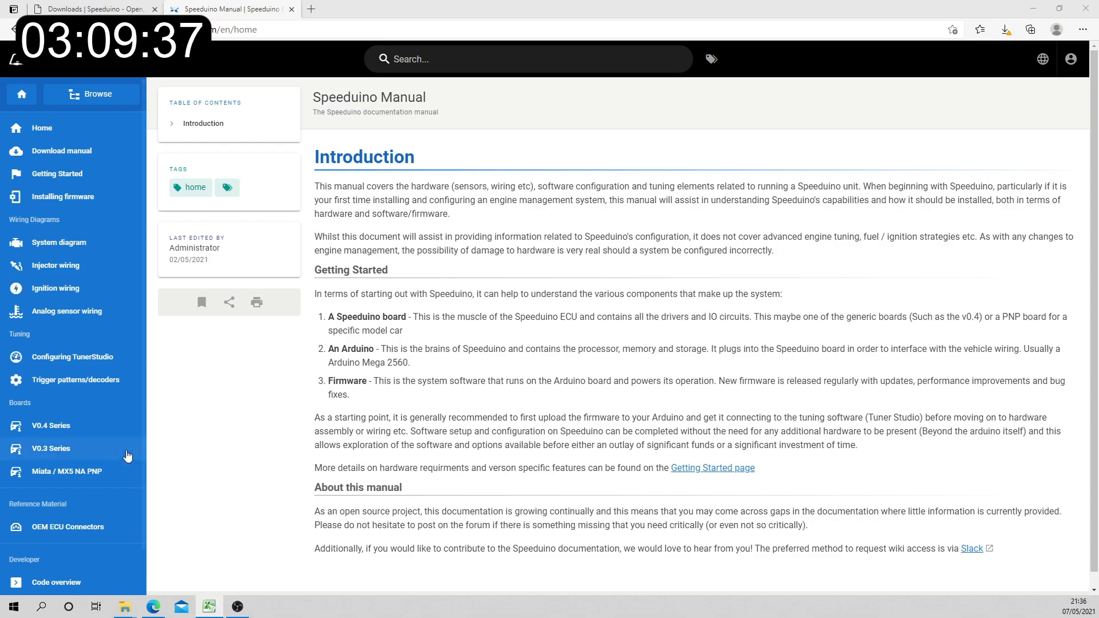
mouse_move(63, 452)
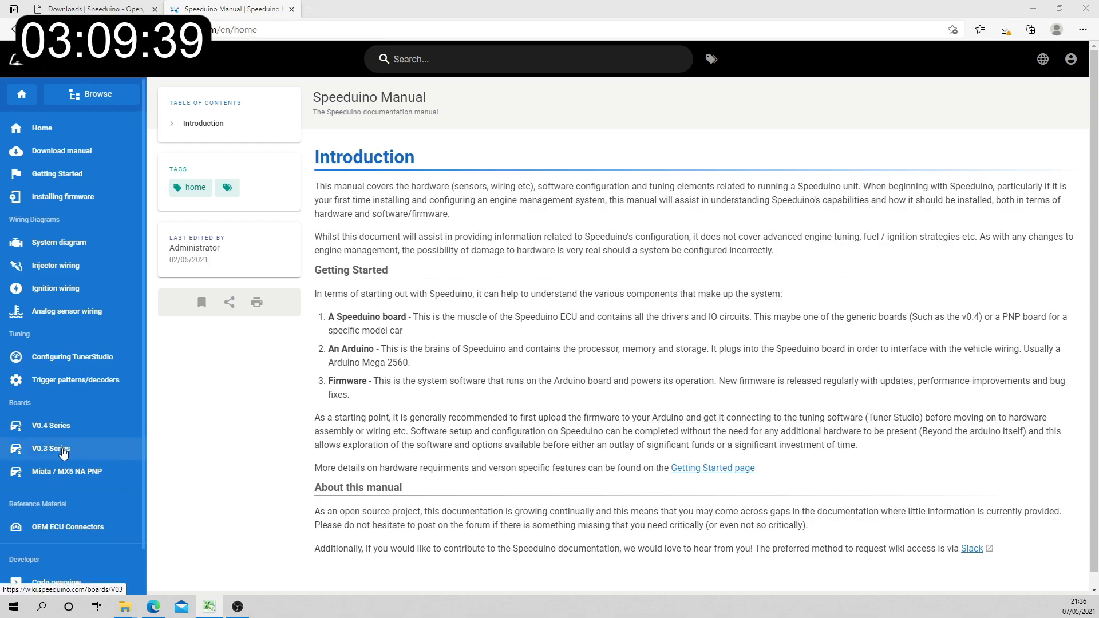
Step: Show the V0.3 board's Jumper Configuration section and circle the JP1 entry in red
click(50, 448)
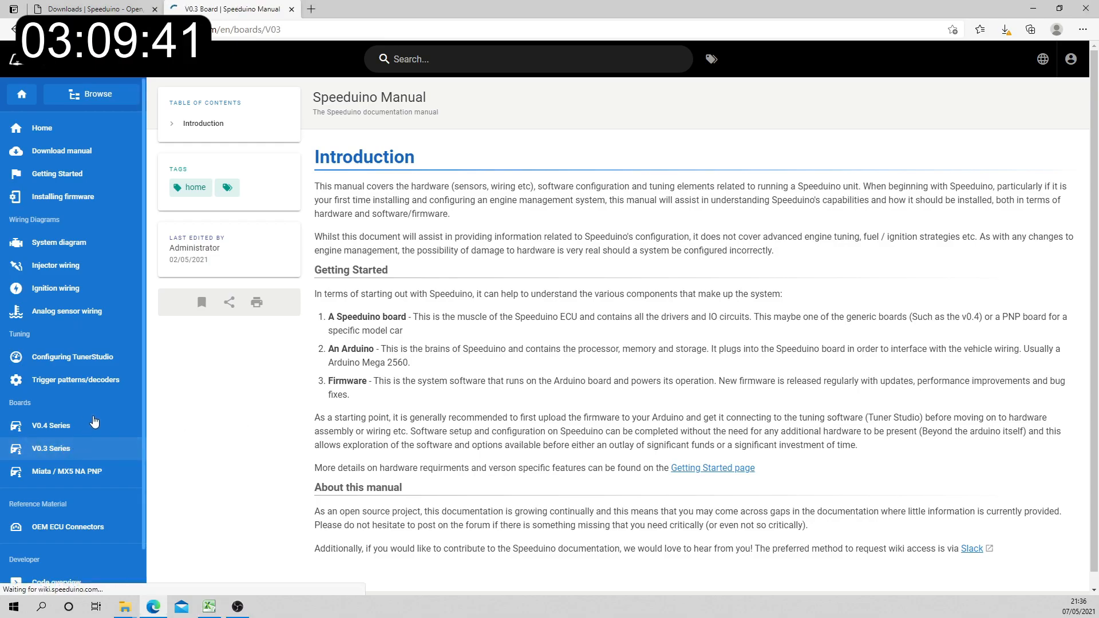
mouse_move(255, 384)
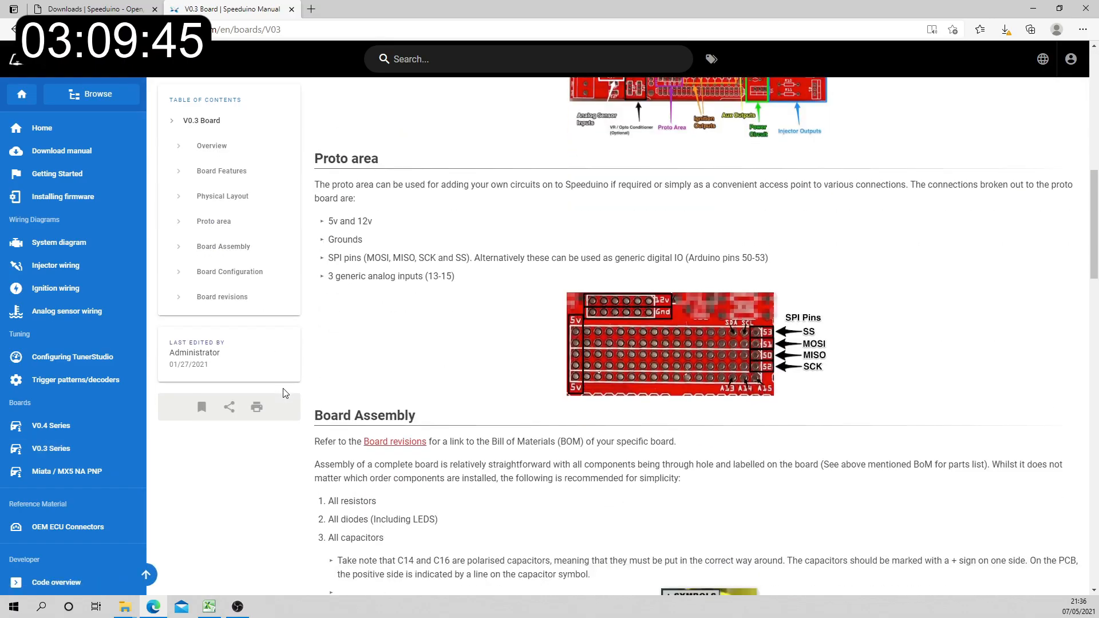
scroll(down, 3)
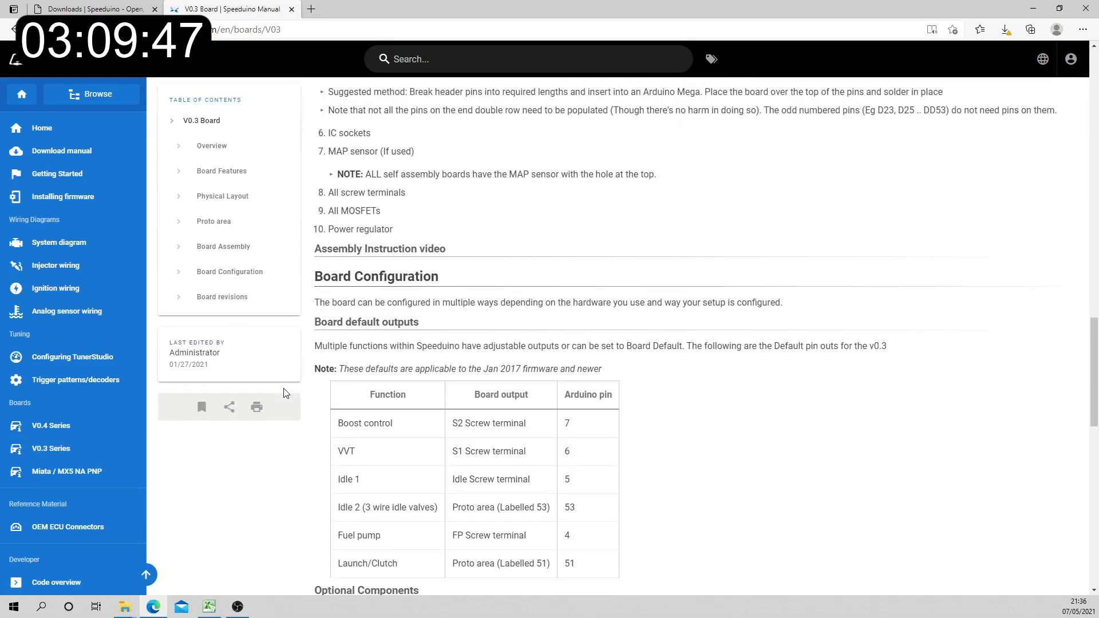
scroll(down, 3)
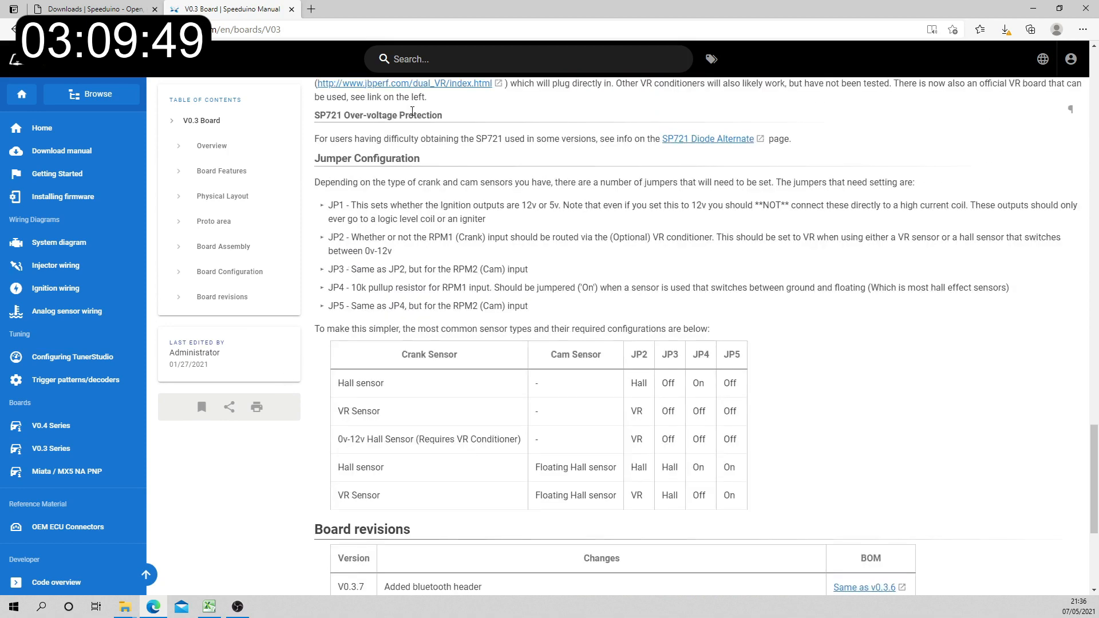
mouse_move(344, 183)
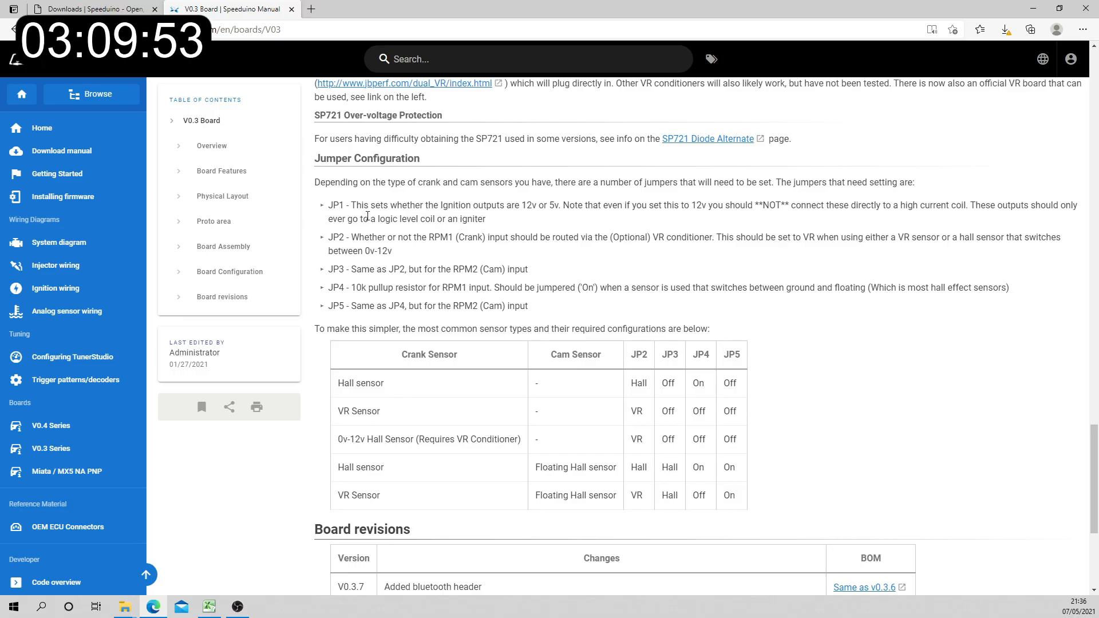
click(366, 211)
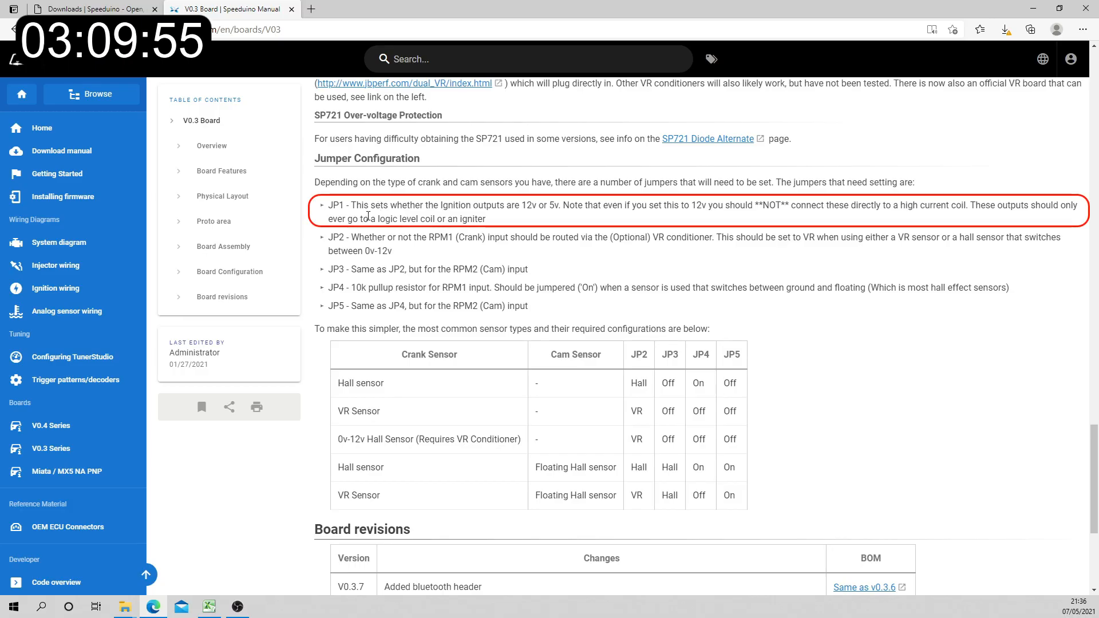